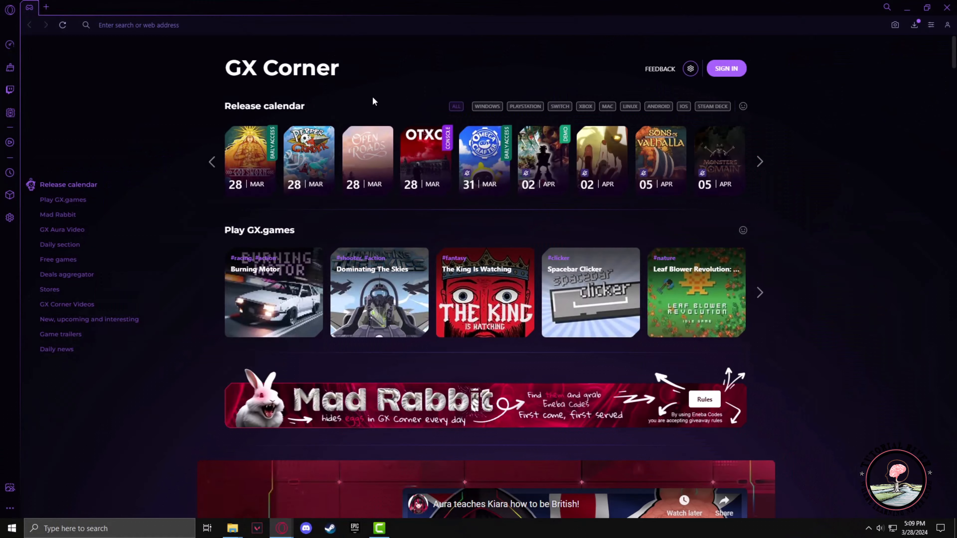
- Enter a web search for "roblox fps unlocker" in the address bar
click(139, 24)
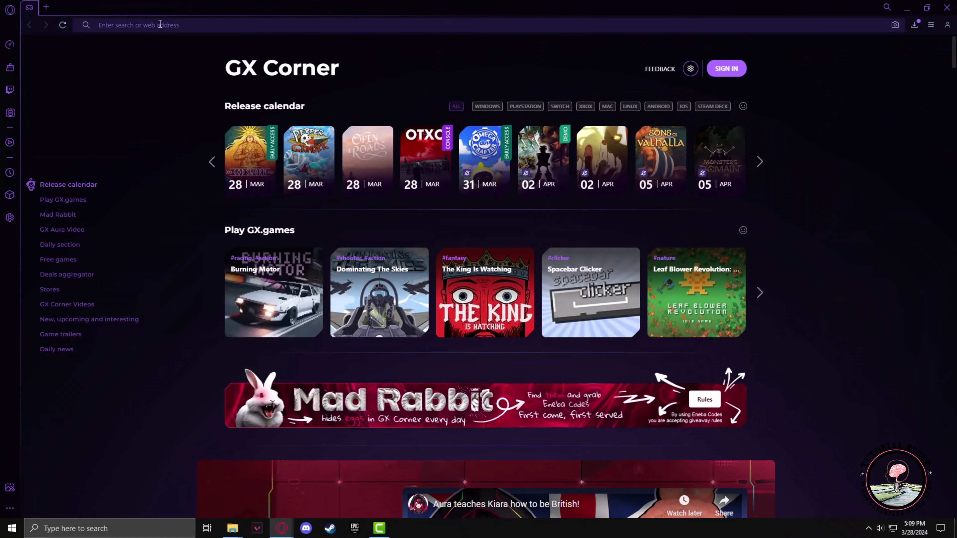
text(roblox fps unlocker)
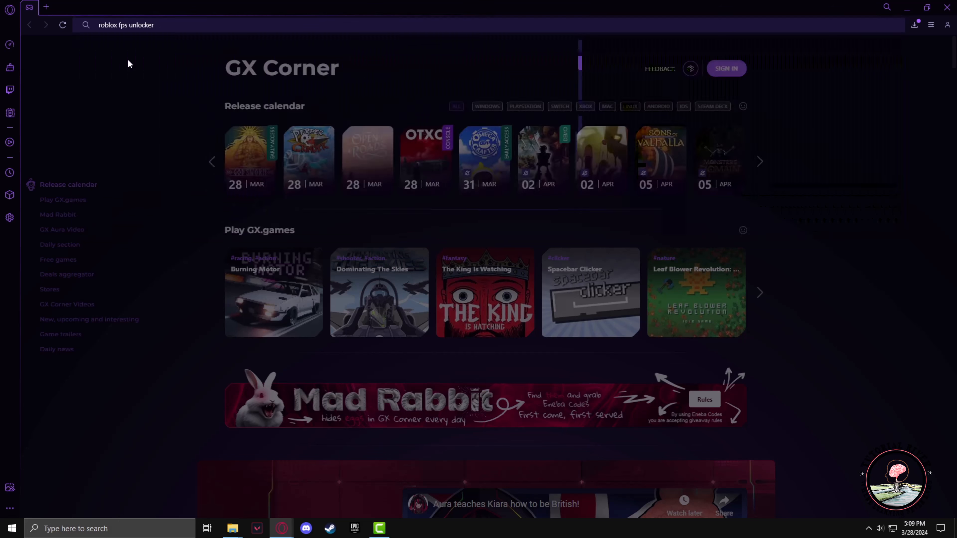
- Run the Google search and open the 'Releases · axstin/rbxfpsunlocker' GitHub result in a new tab
key(Return)
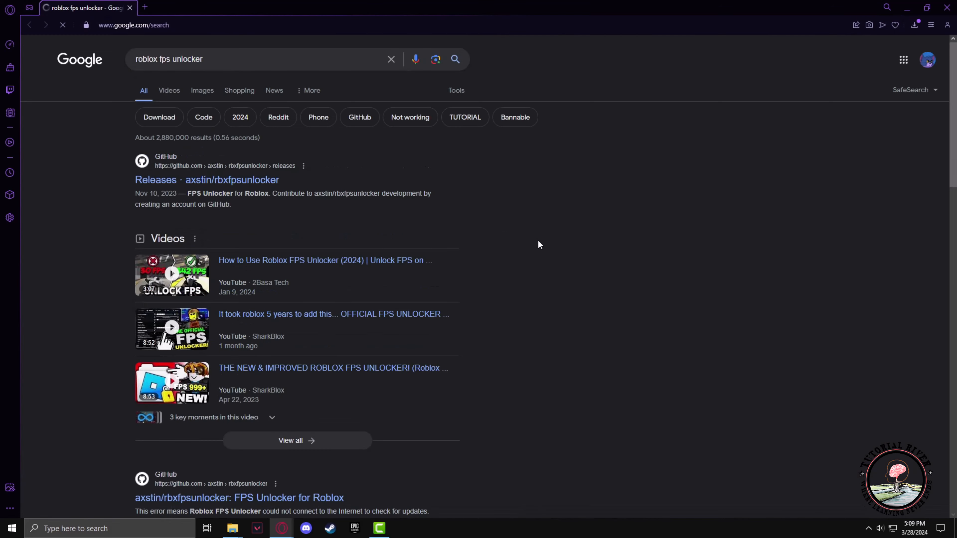
scroll(down, 3)
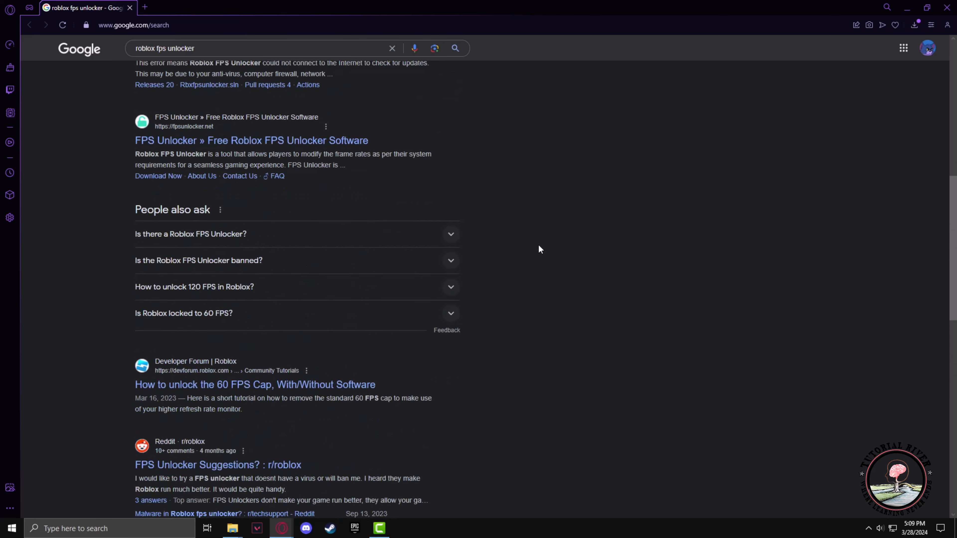
scroll(up, 3)
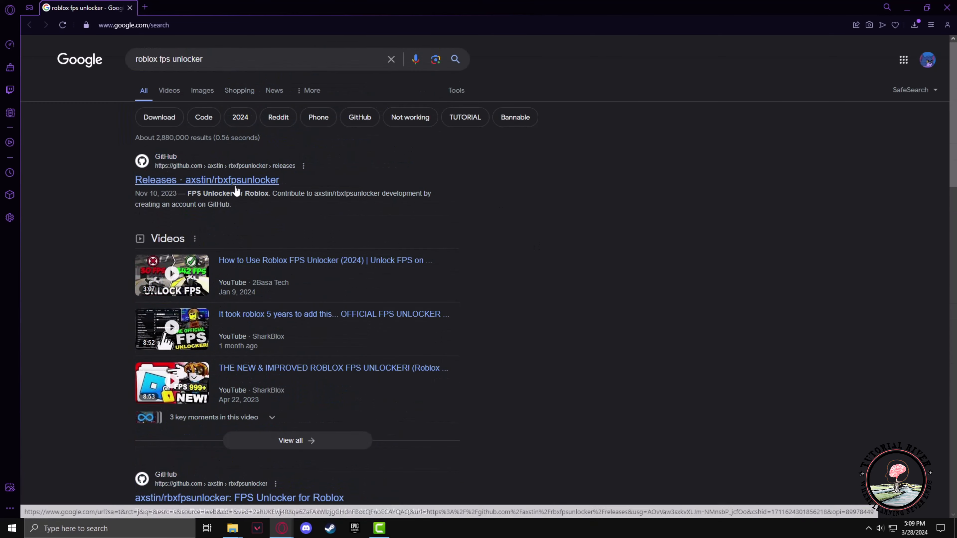
mouse_move(205, 186)
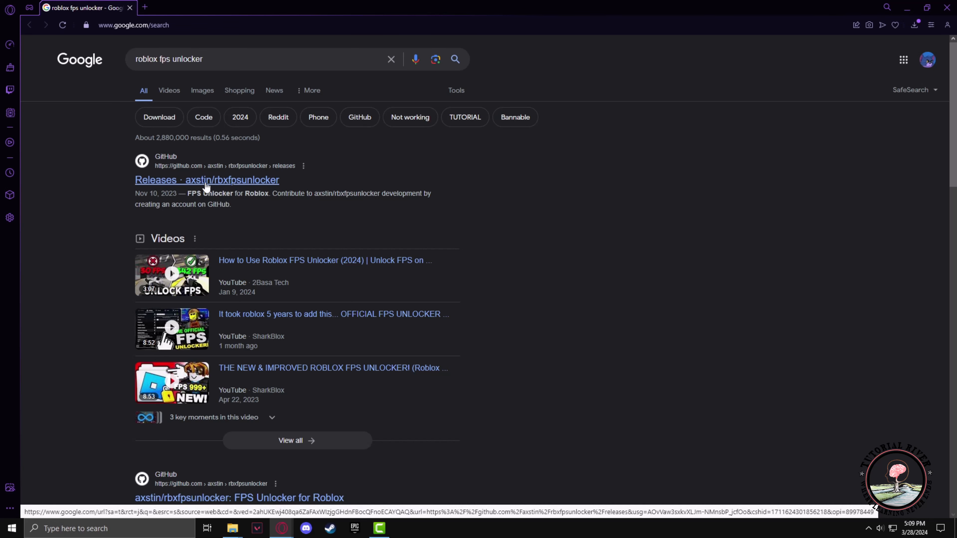
click(207, 179)
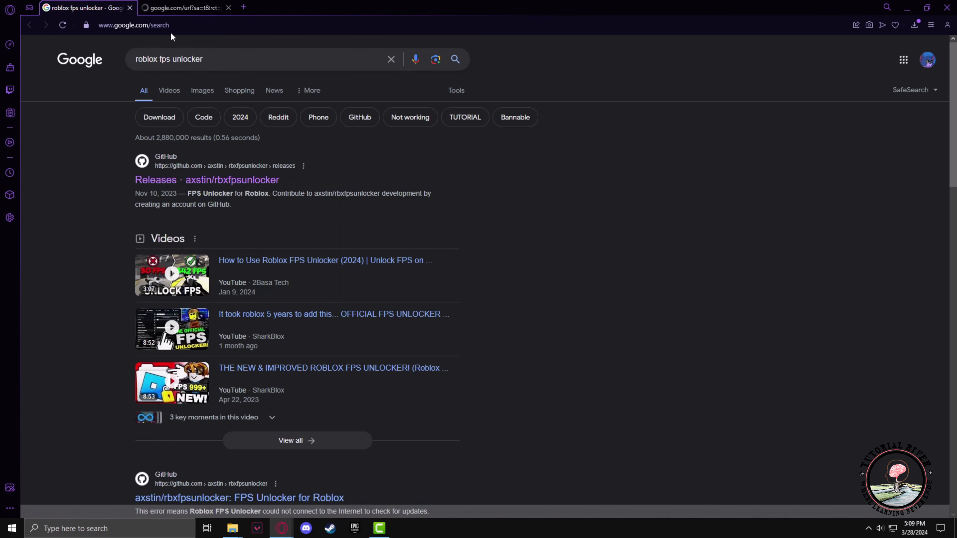
- Download rbxfpsunlocker-x64.zip from the v5.2 release assets on the GitHub releases page
click(207, 179)
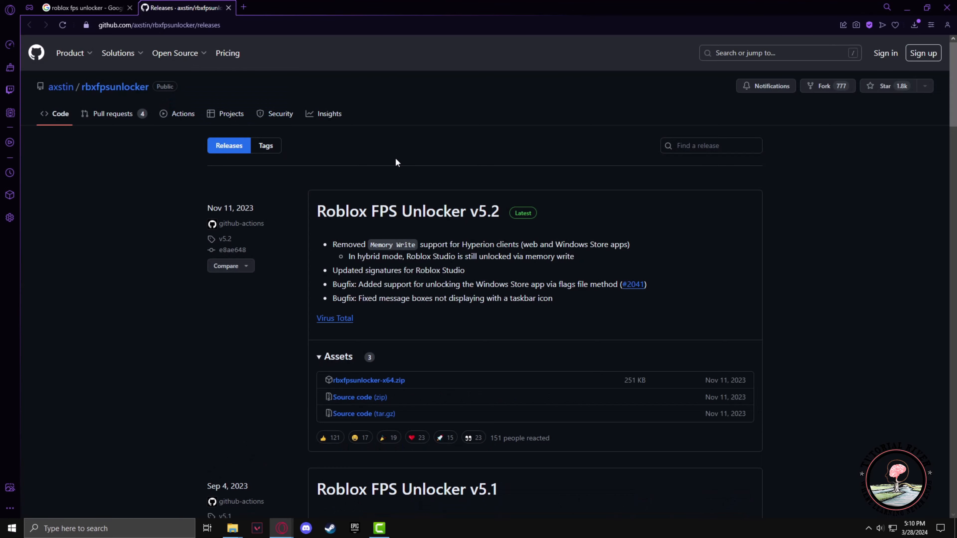
mouse_move(759, 218)
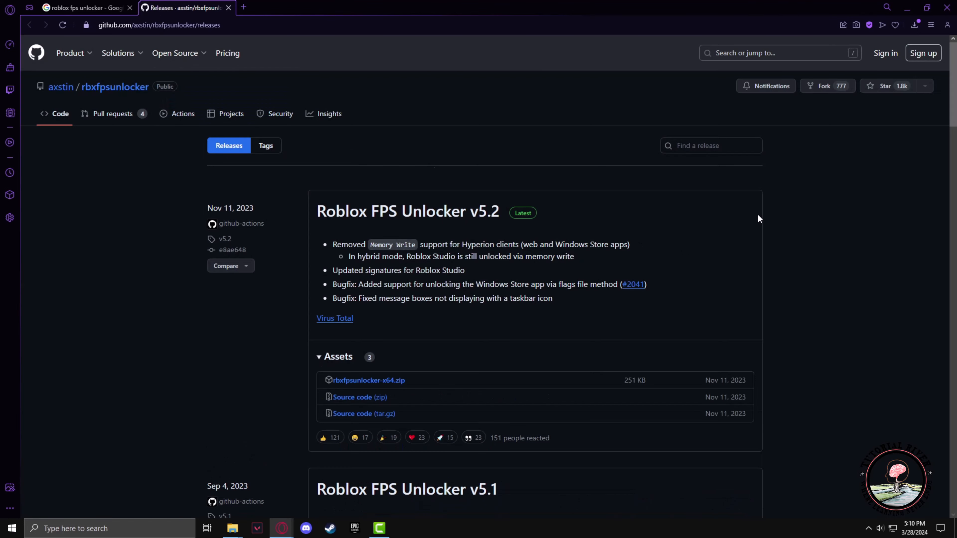
scroll(down, 3)
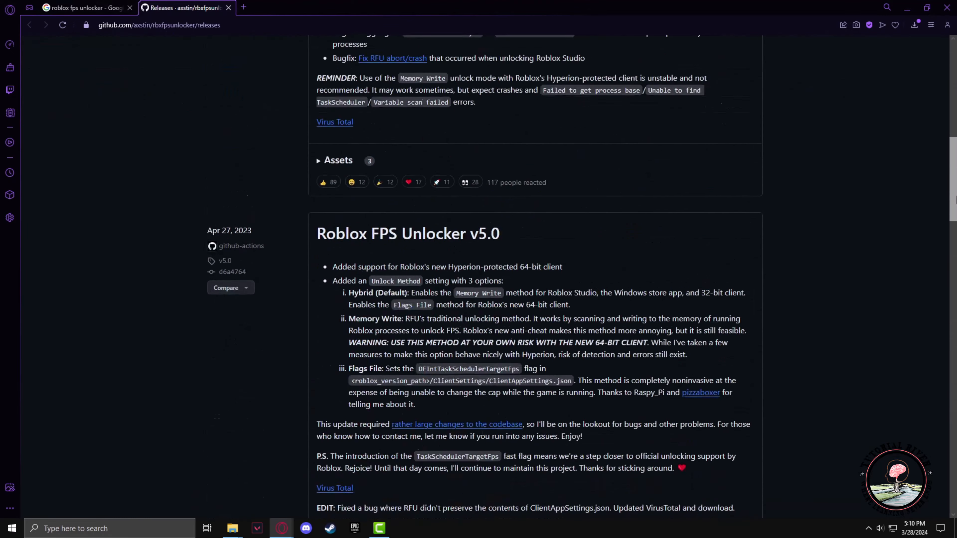
scroll(up, 3)
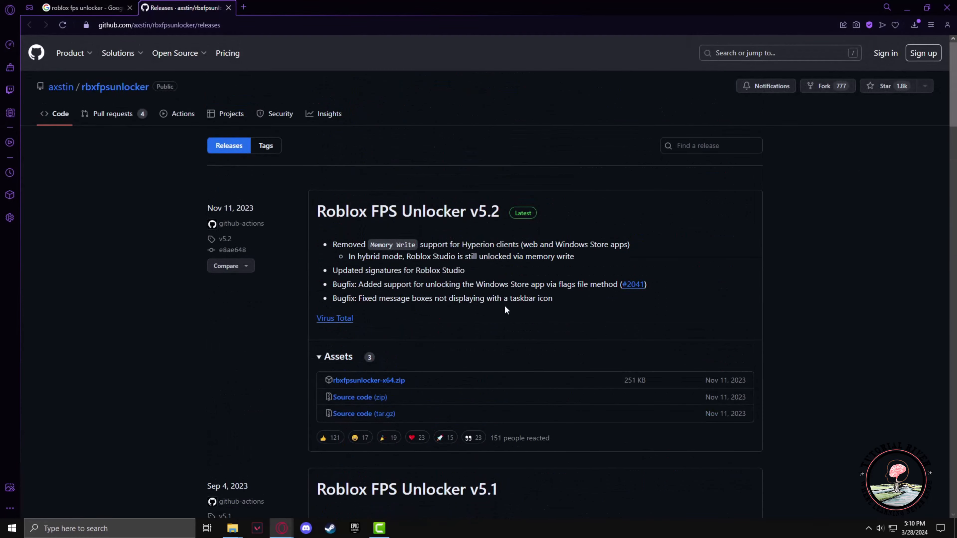
scroll(down, 3)
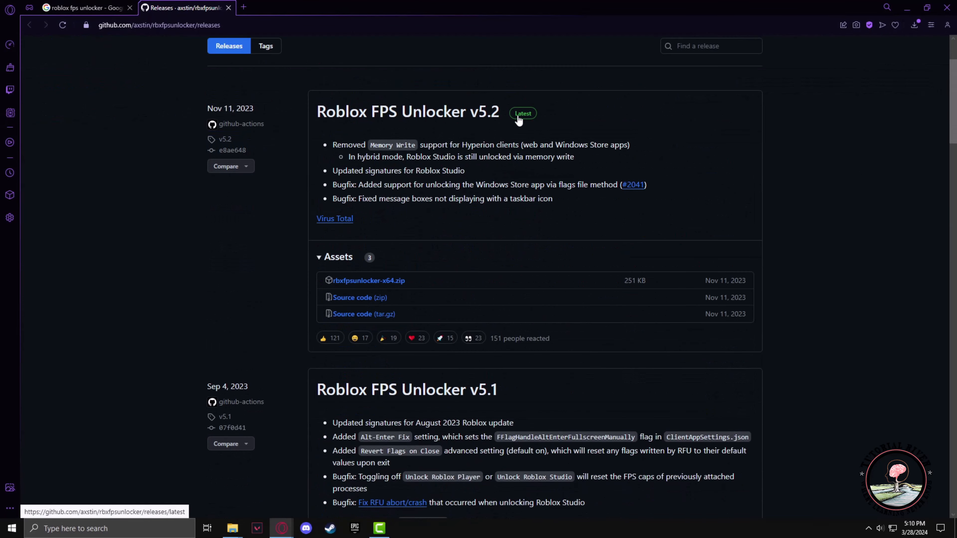
mouse_move(324, 259)
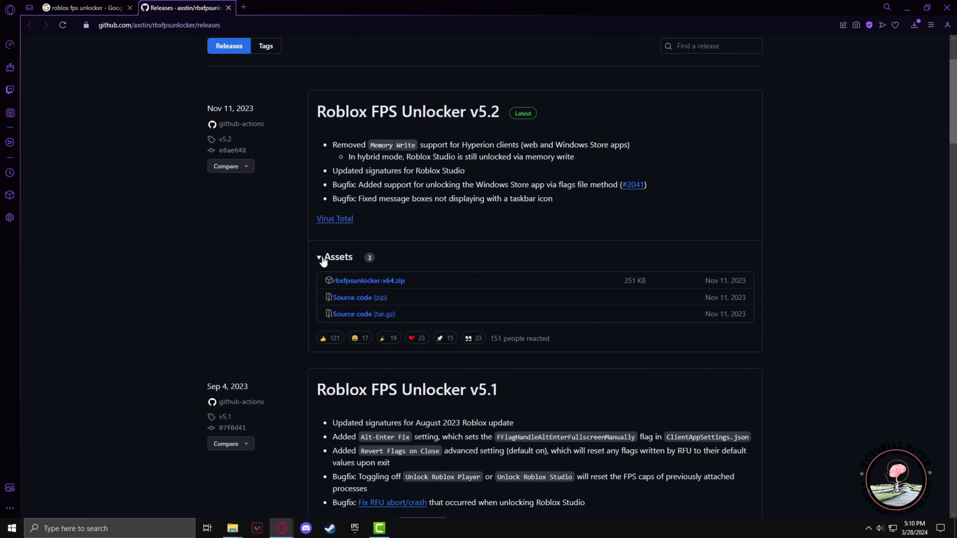
mouse_move(367, 280)
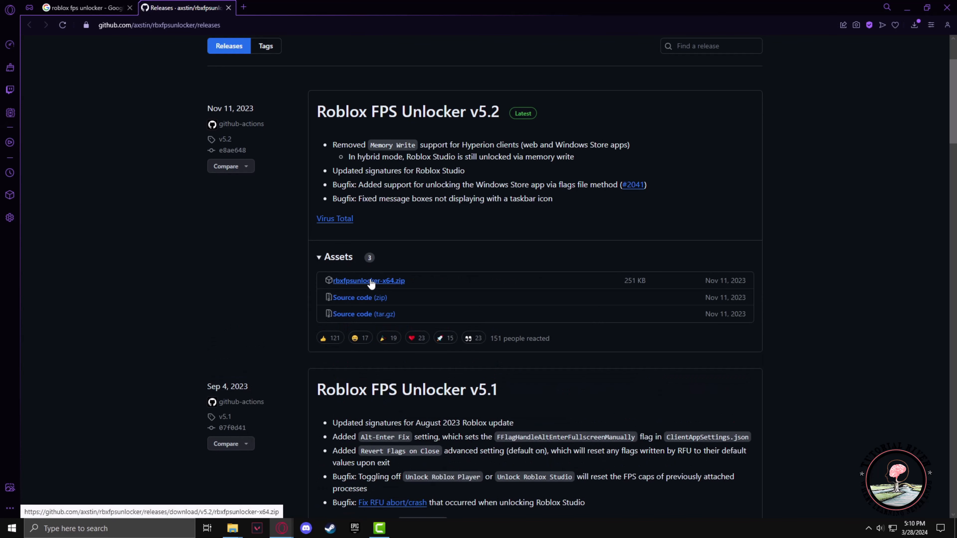
click(368, 280)
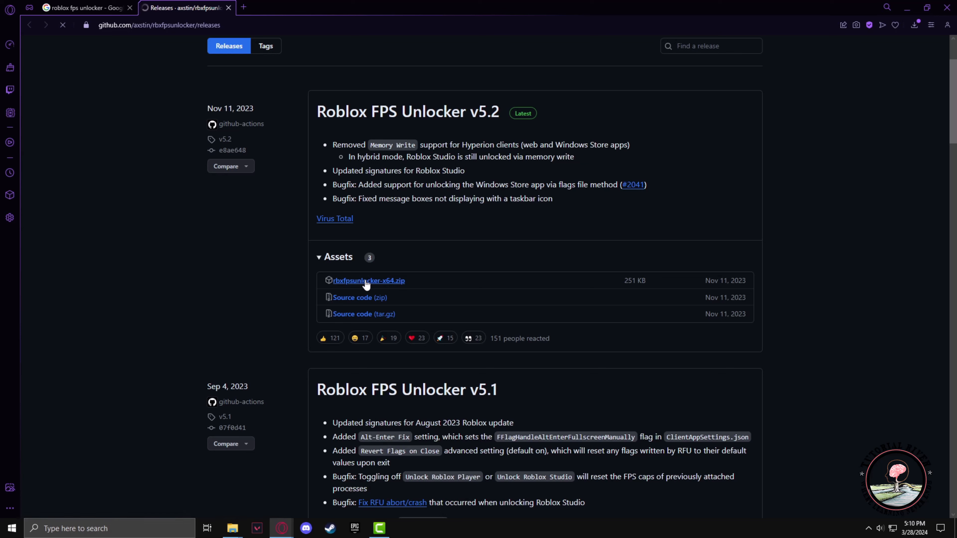
click(368, 280)
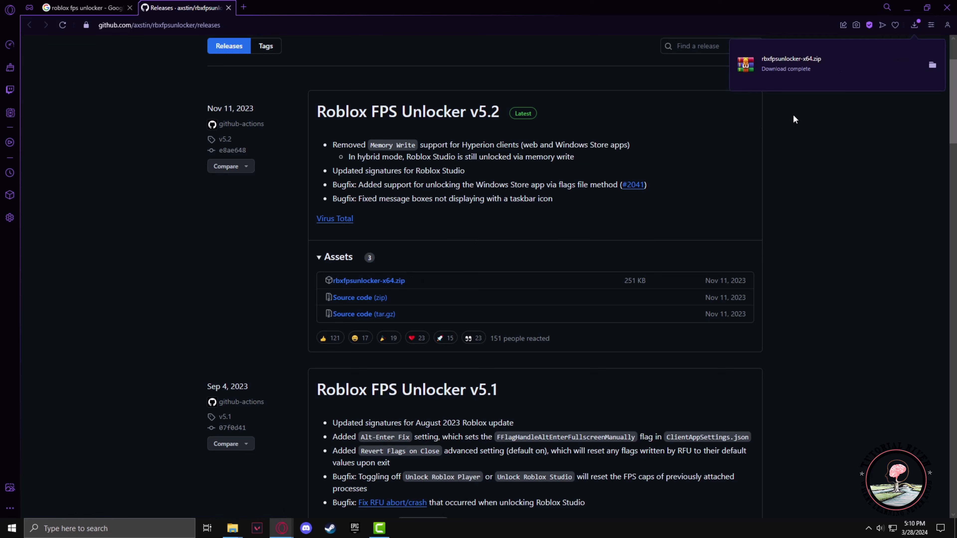
mouse_move(891, 85)
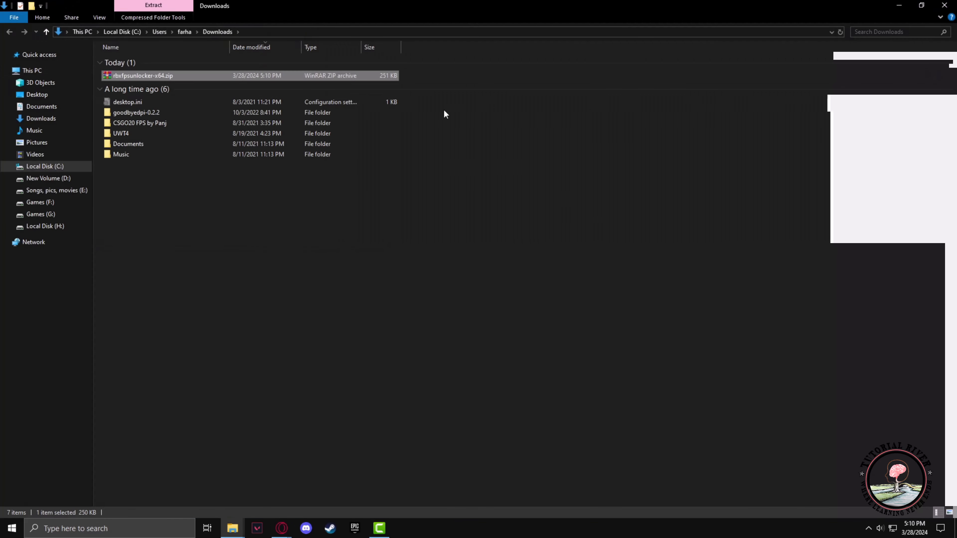
- Copy the downloaded rbxfpsunlocker-x64.zip from the Downloads folder
right_click(143, 75)
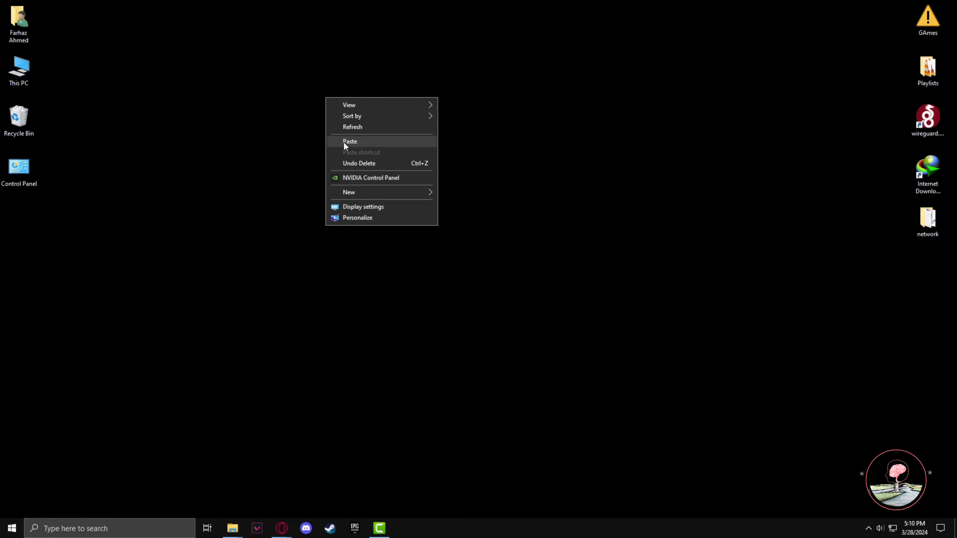
- Paste the zip onto the desktop, extract it to rbxfpsunlocker-x64\, and show rbxfpsunlocker.exe inside
click(350, 141)
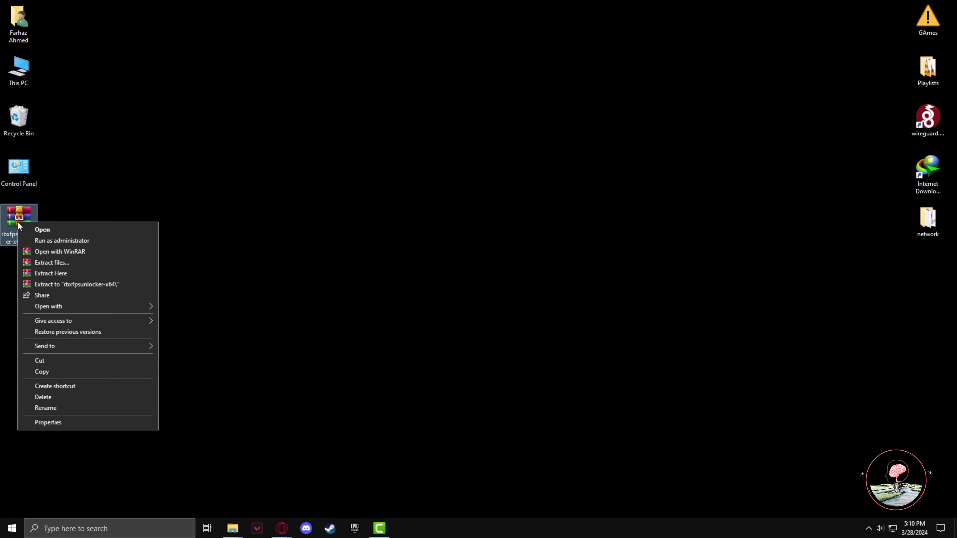
click(69, 291)
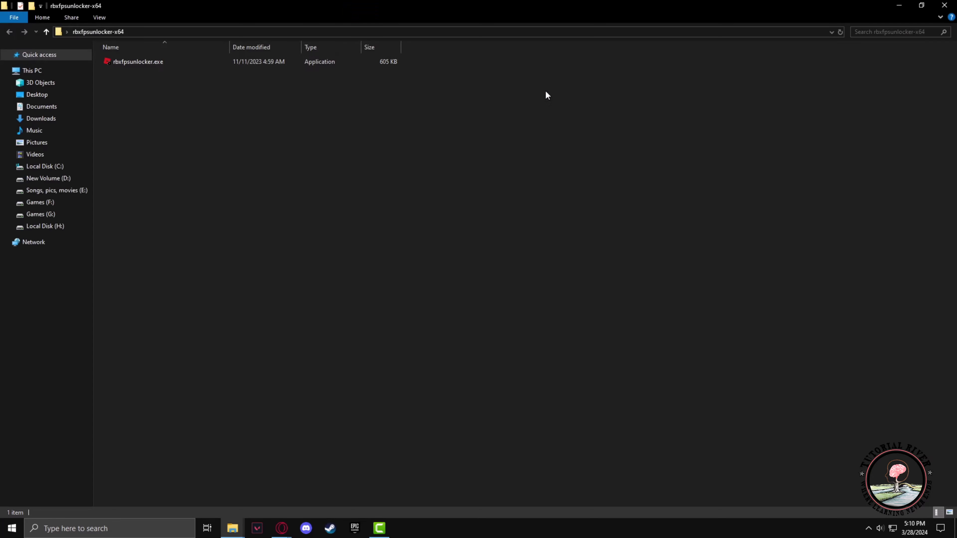
click(137, 60)
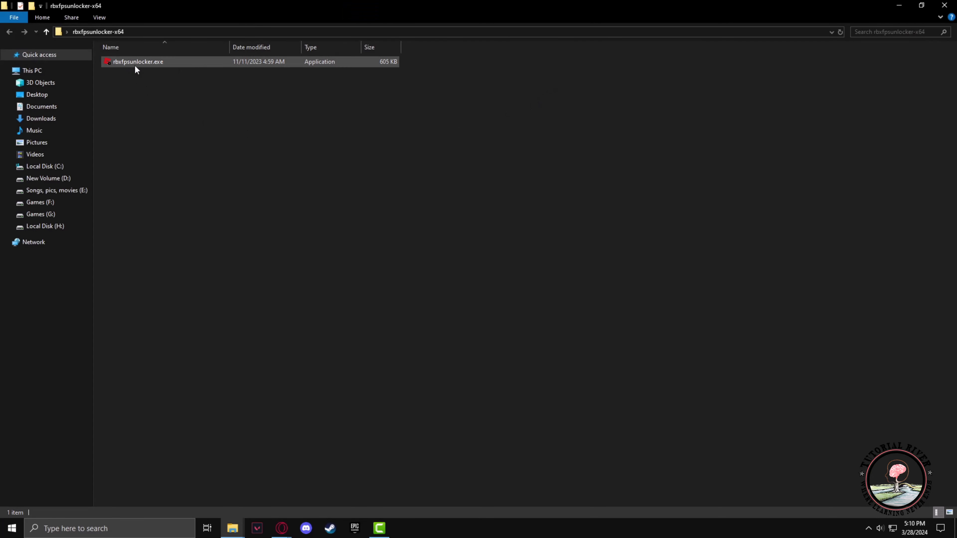
click(138, 62)
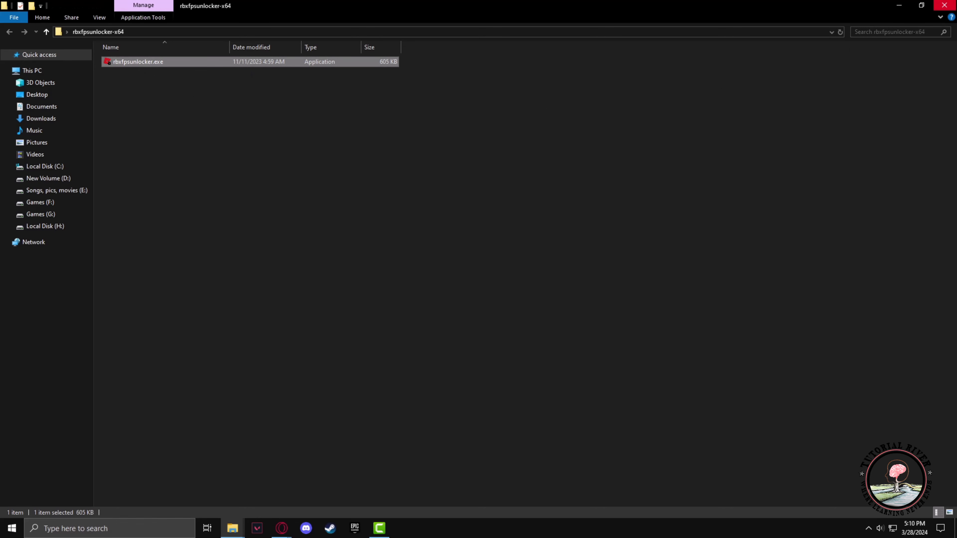